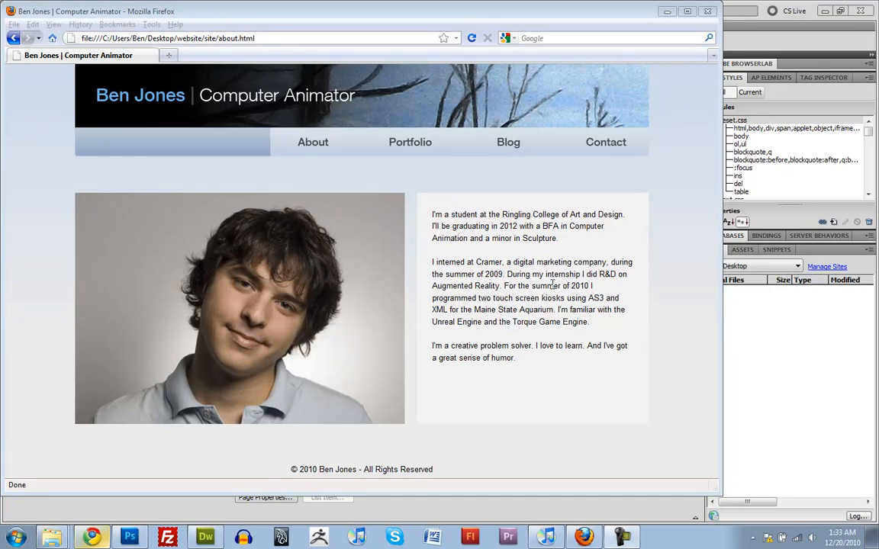
mouse_move(441, 174)
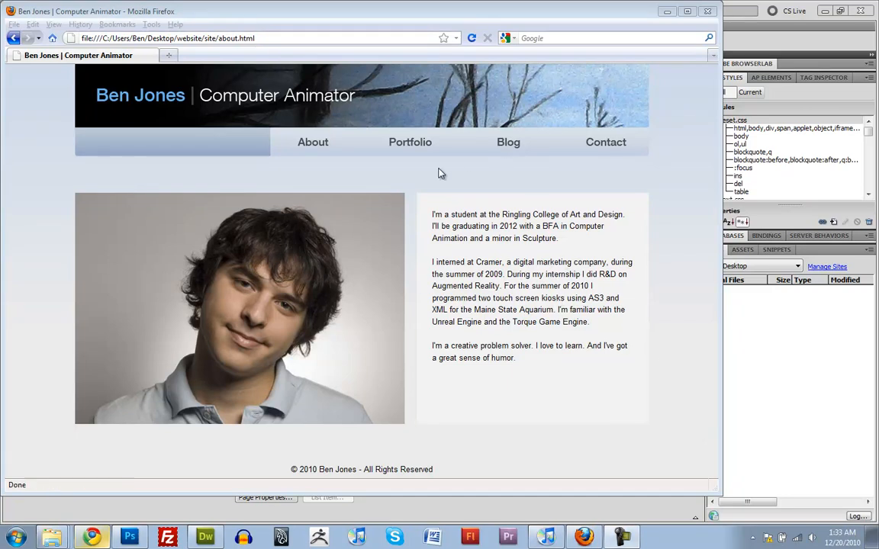
mouse_move(375, 253)
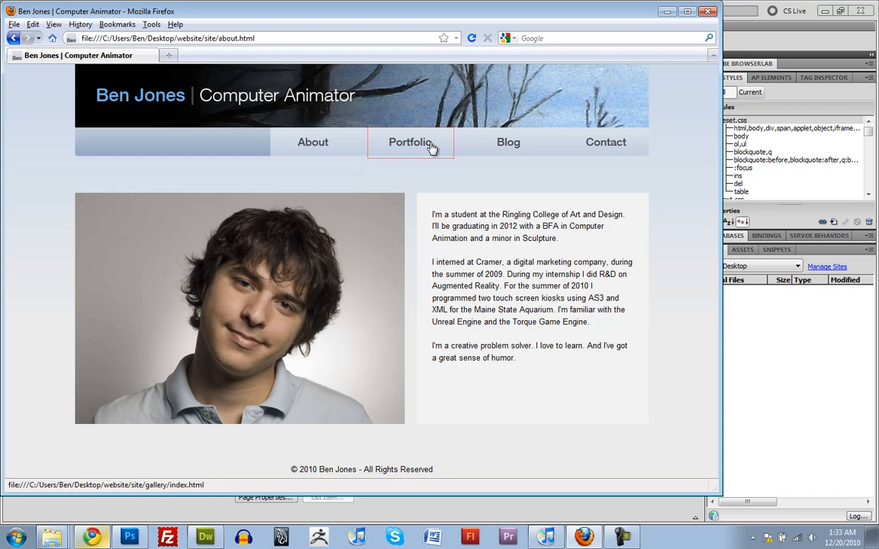
Load the local site's Portfolio page (gallery/index.html) from the navigation bar.
left_click(410, 142)
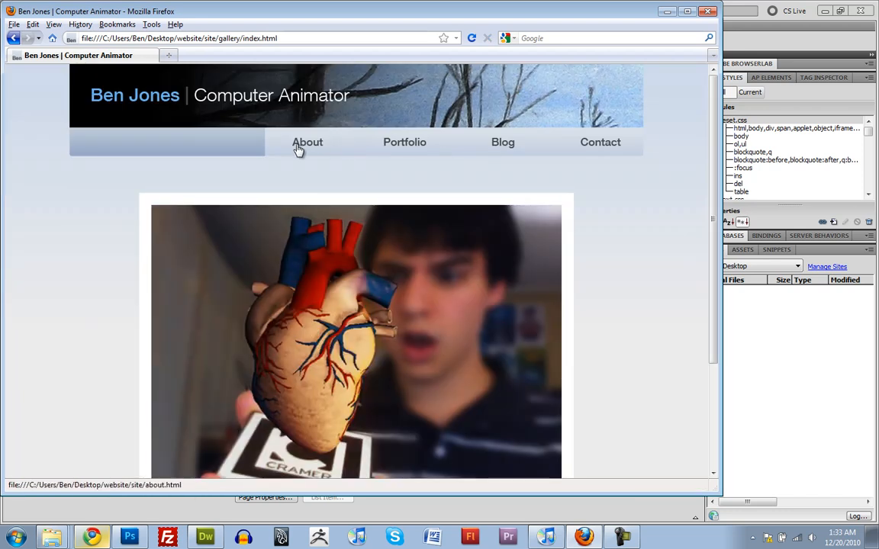
mouse_move(315, 147)
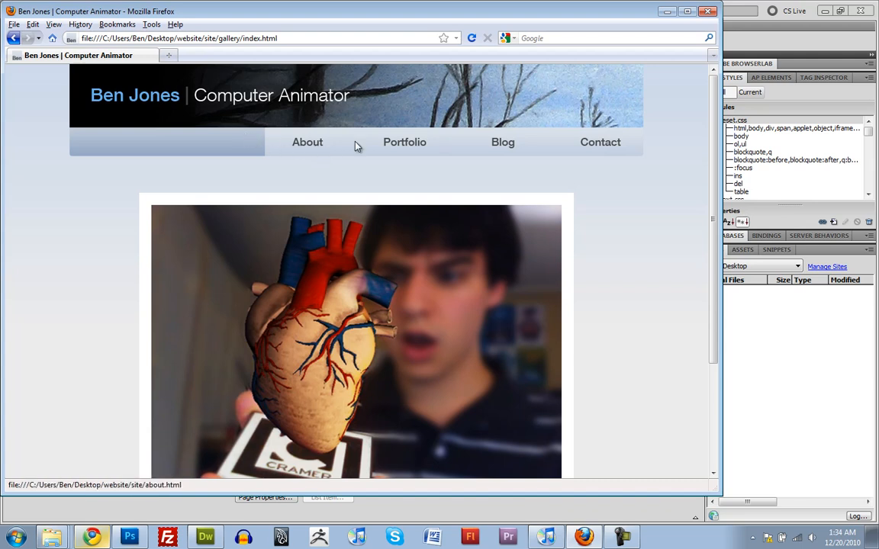
mouse_move(657, 72)
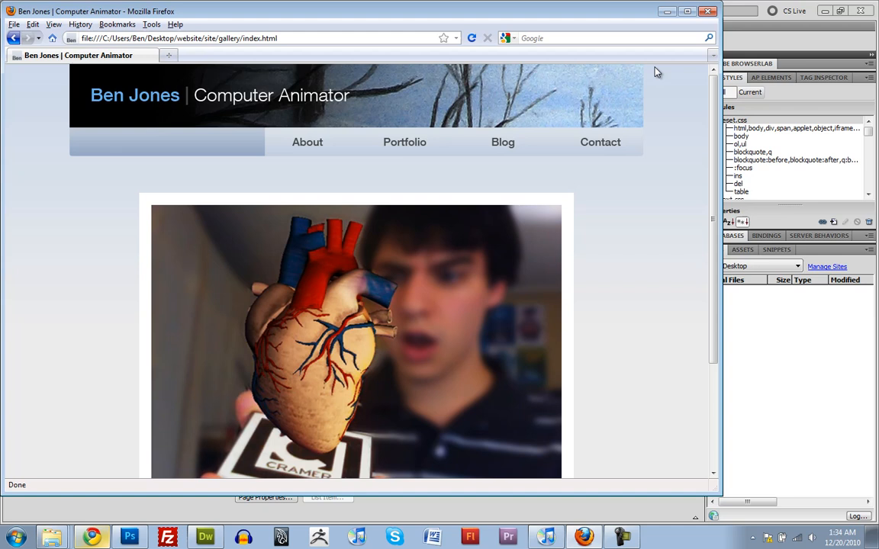
mouse_move(669, 63)
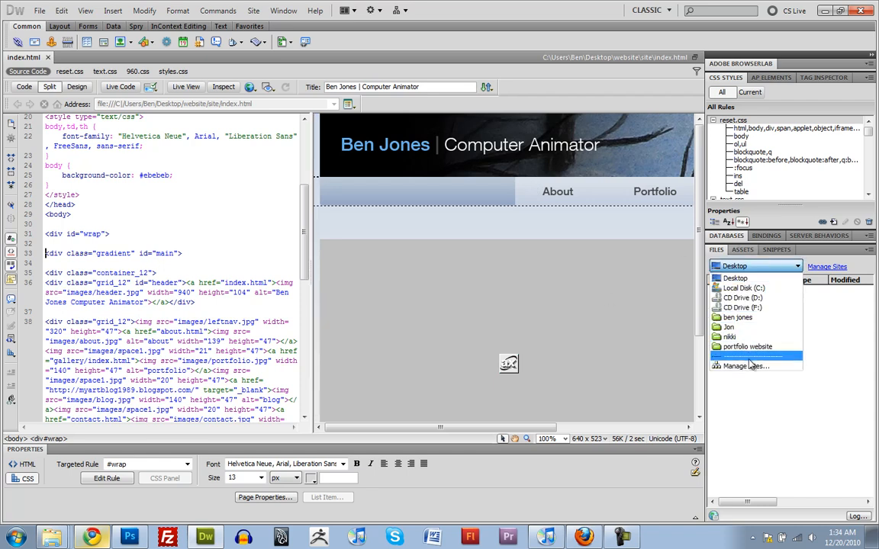
Show the portfolio website site files and swap about.html's About button to about_pressed.jpg.
left_click(748, 346)
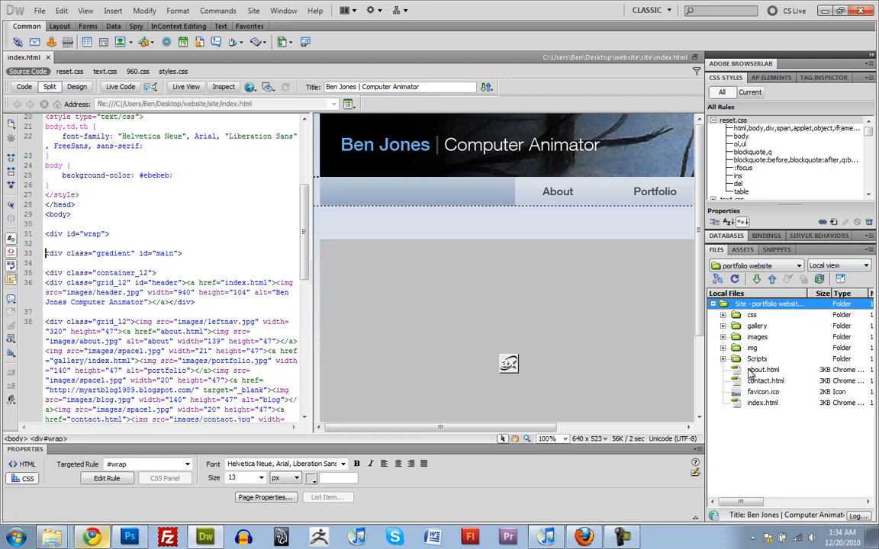
mouse_move(759, 418)
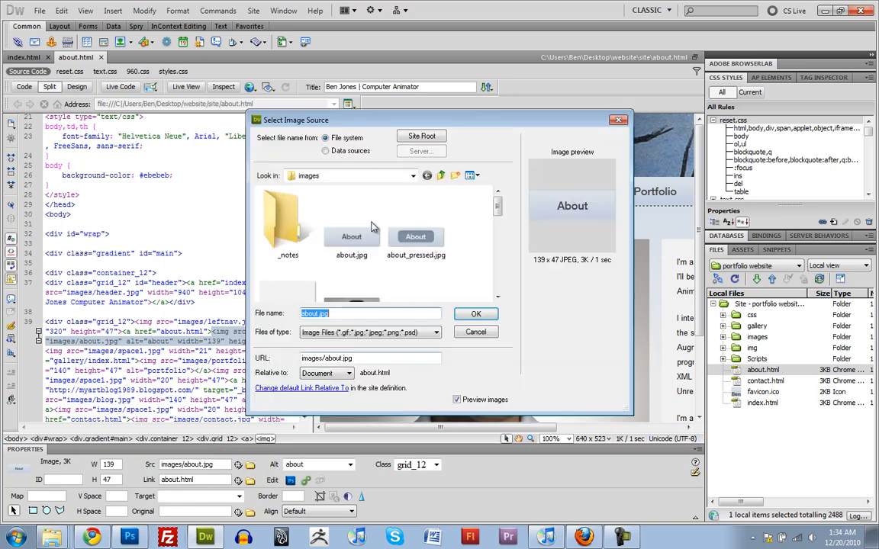
left_click(476, 314)
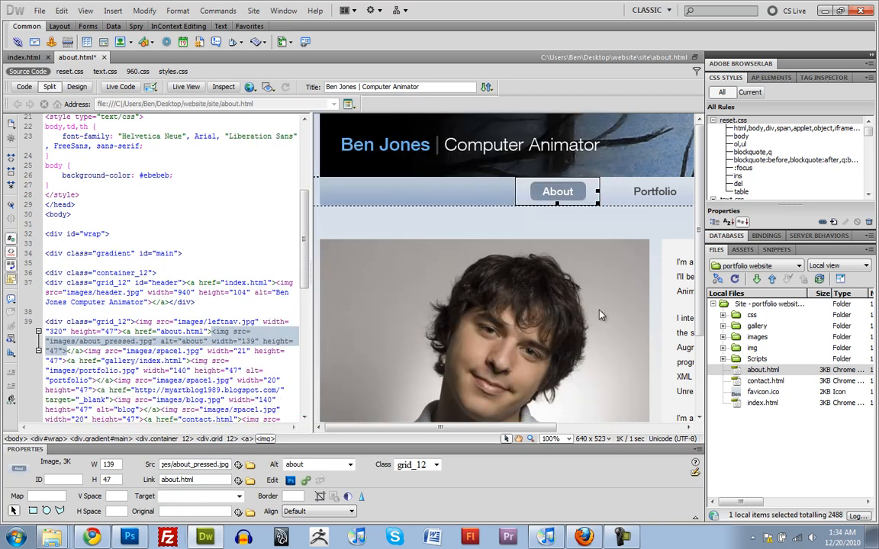
left_click(40, 11)
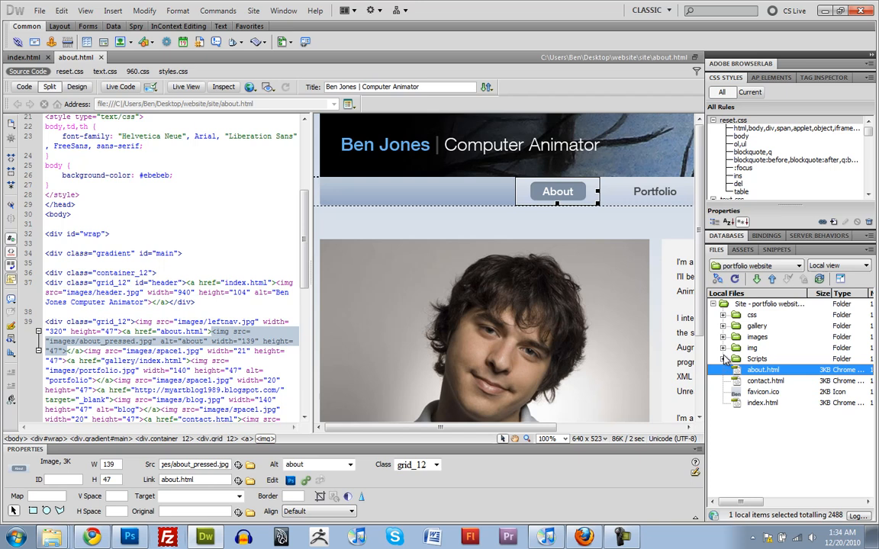
Open contact.html and set its Contact nav image source to contact_pressed.jpg.
left_click(765, 382)
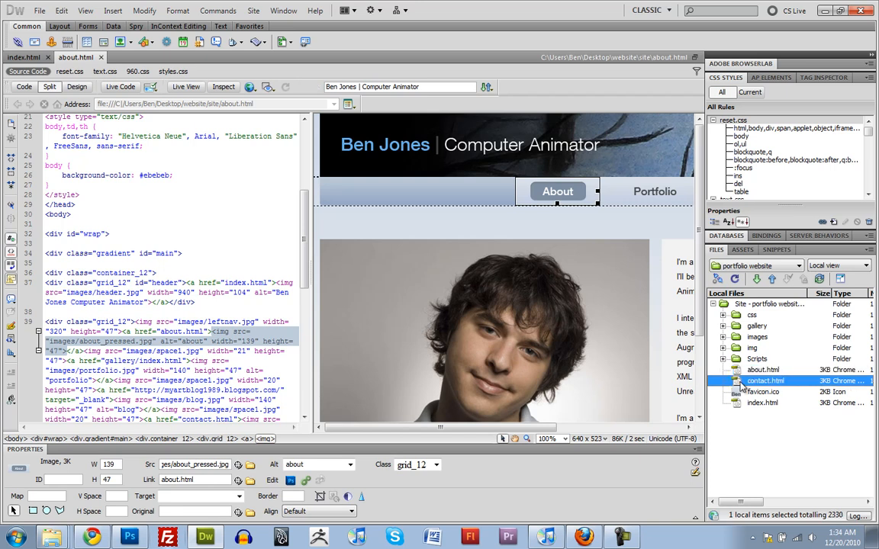
double_click(766, 381)
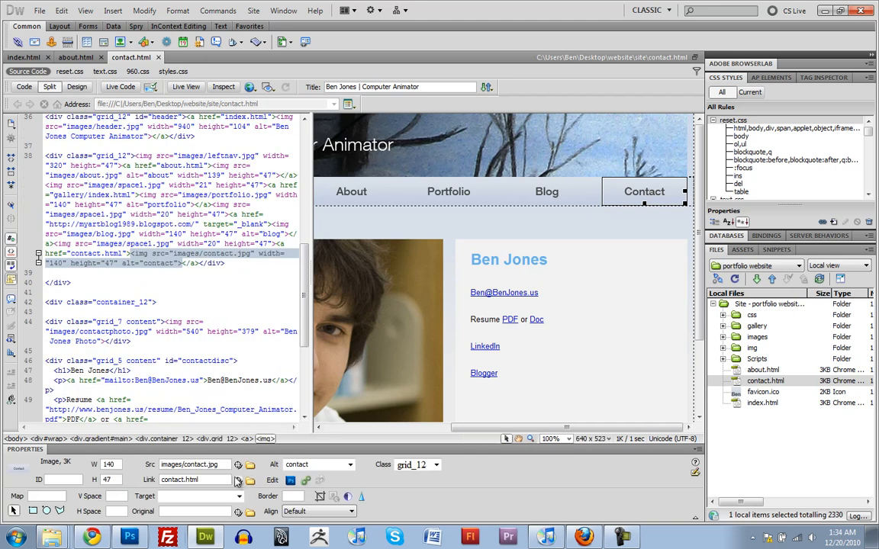
left_click(238, 464)
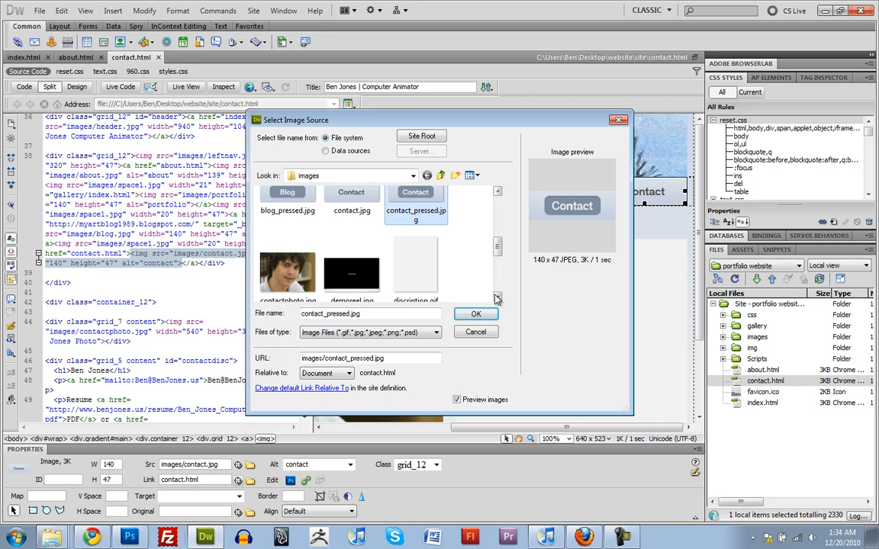
left_click(477, 314)
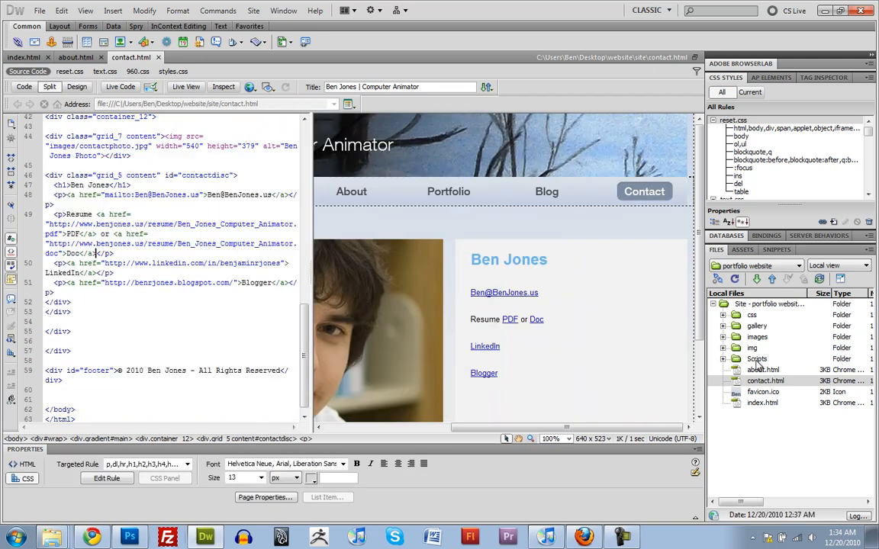
left_click(766, 380)
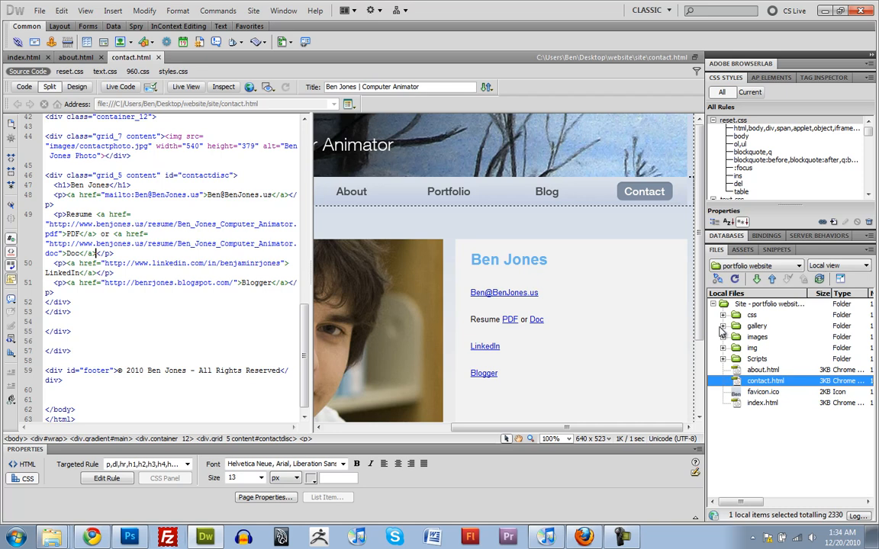
Open gallery/index.html and set its Portfolio nav image to images/portfolio_pressed.jpg.
left_click(723, 327)
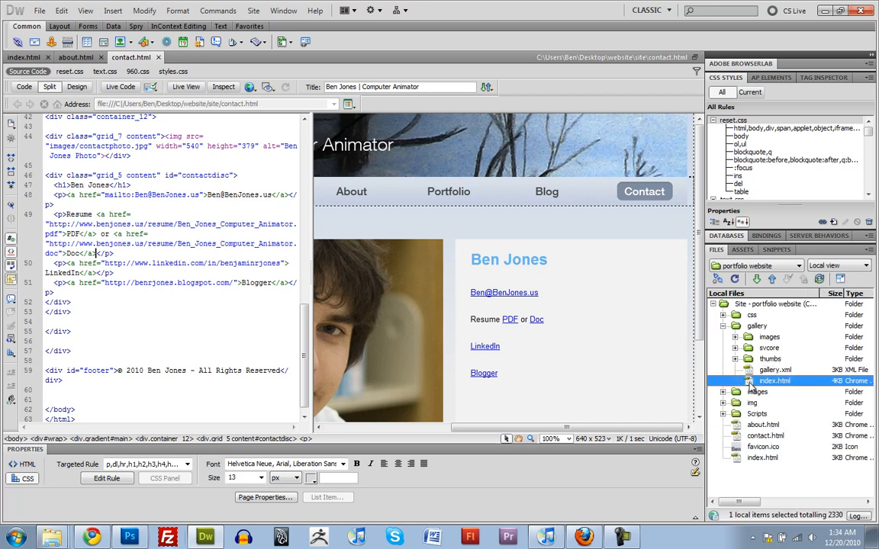
double_click(775, 382)
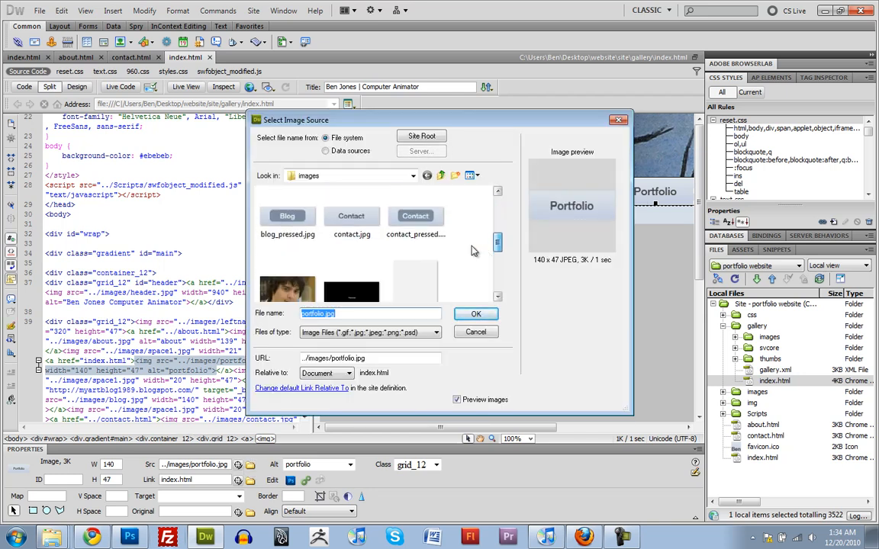
scroll("down", 3)
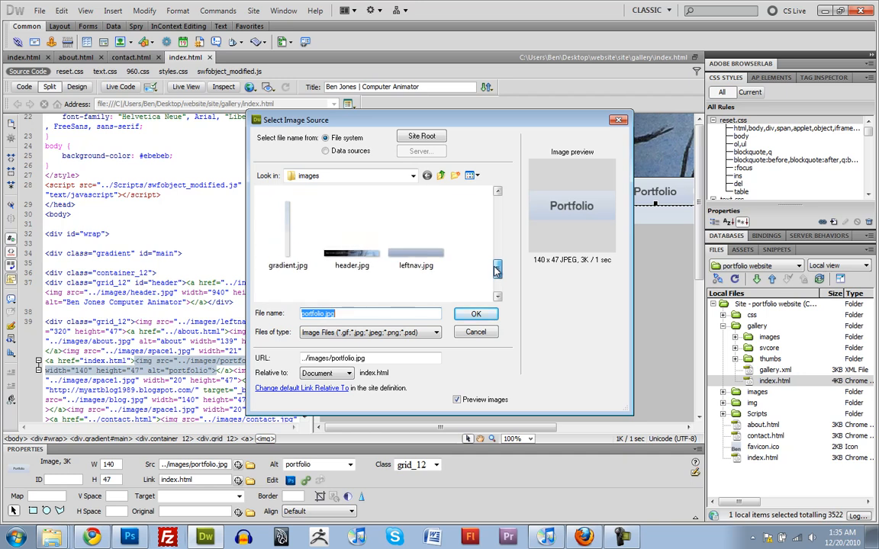
left_click(498, 219)
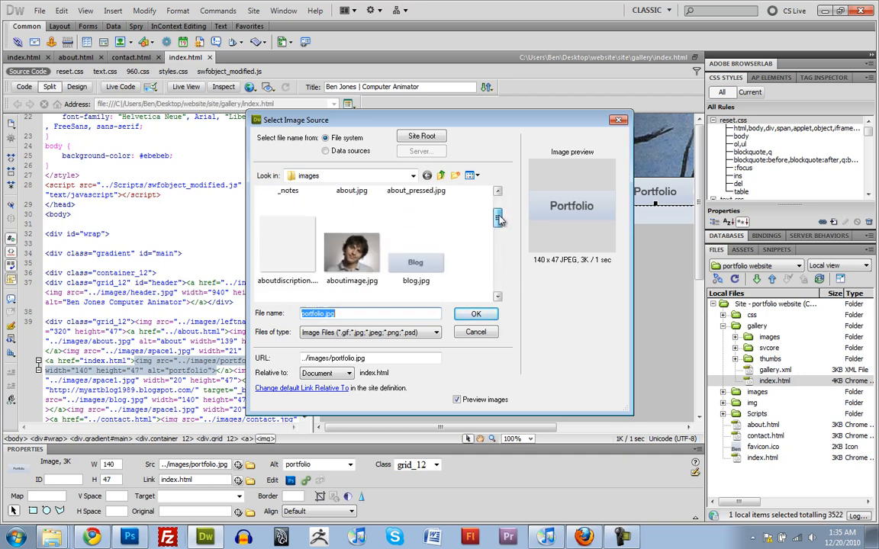
left_click(497, 219)
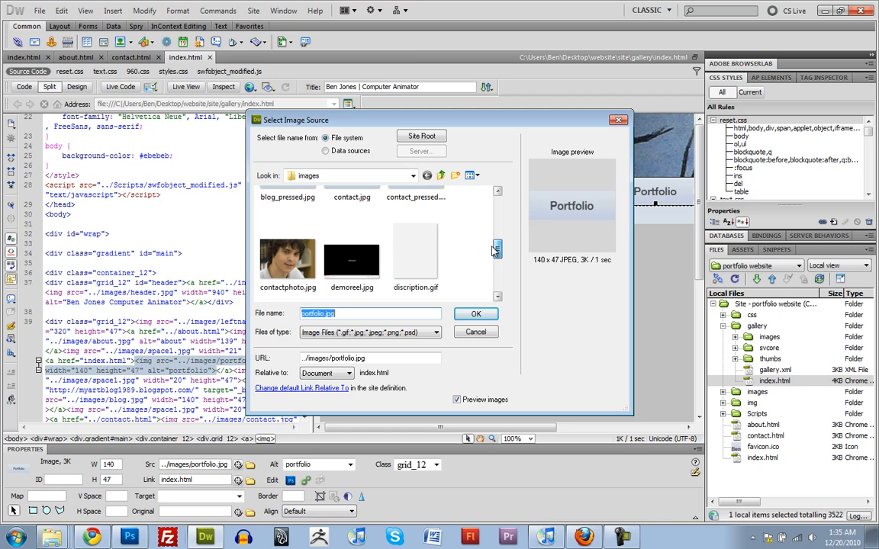
left_click(351, 252)
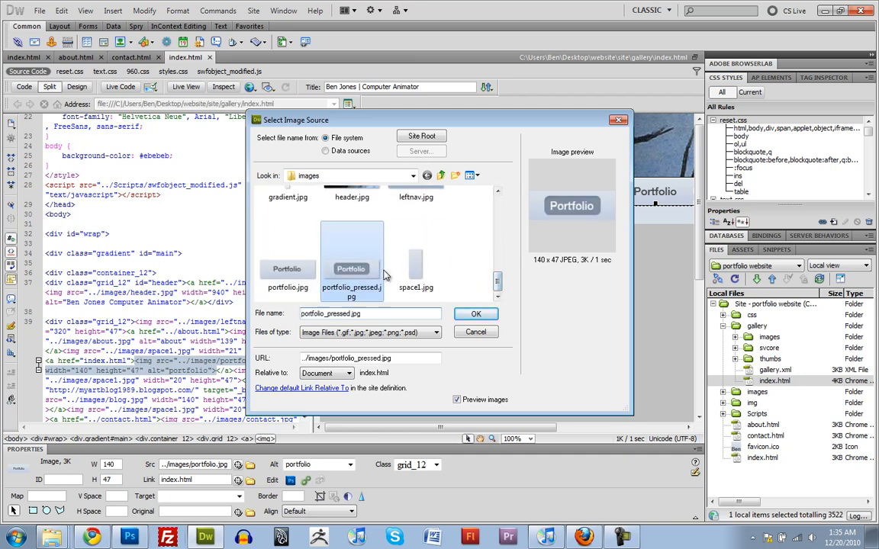
left_click(476, 315)
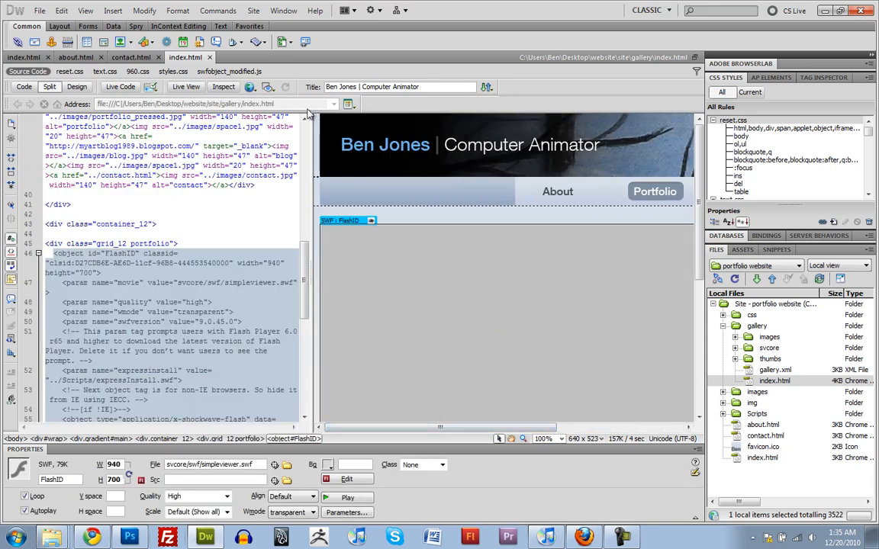
Put the updated gallery/index.html to the remote server.
left_click(775, 382)
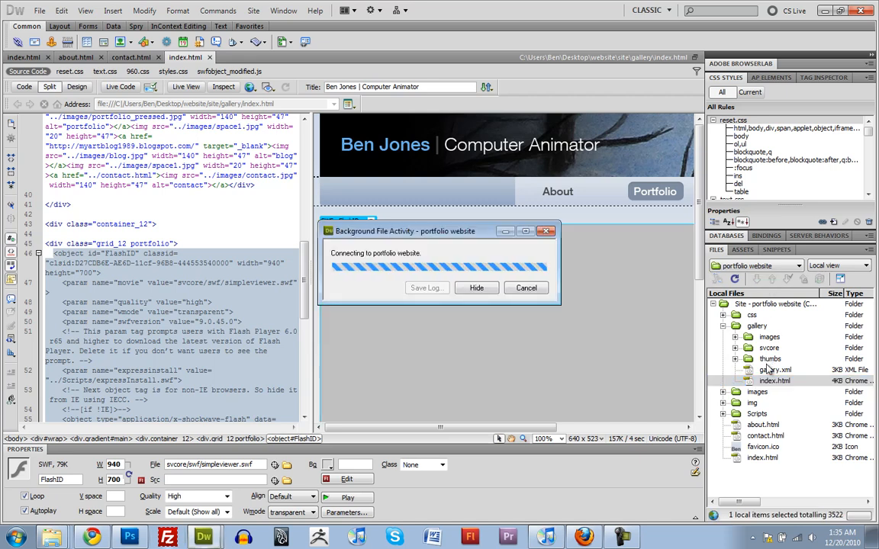
mouse_move(764, 371)
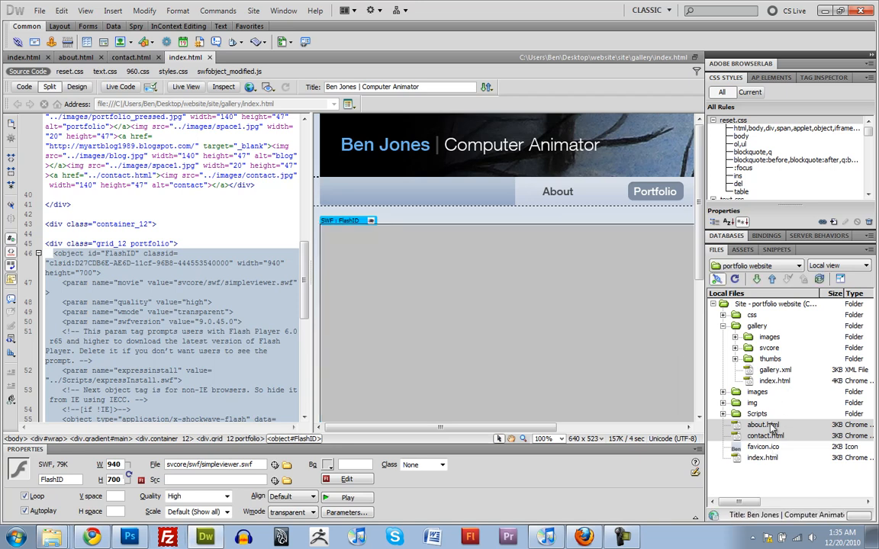
Set 755 permissions on the remote about.html and contact.html.
right_click(767, 424)
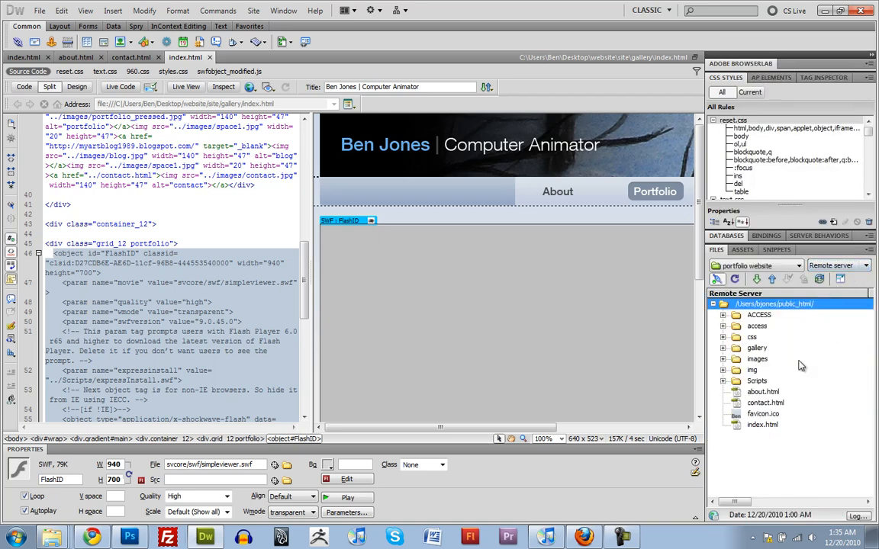
left_click(764, 403)
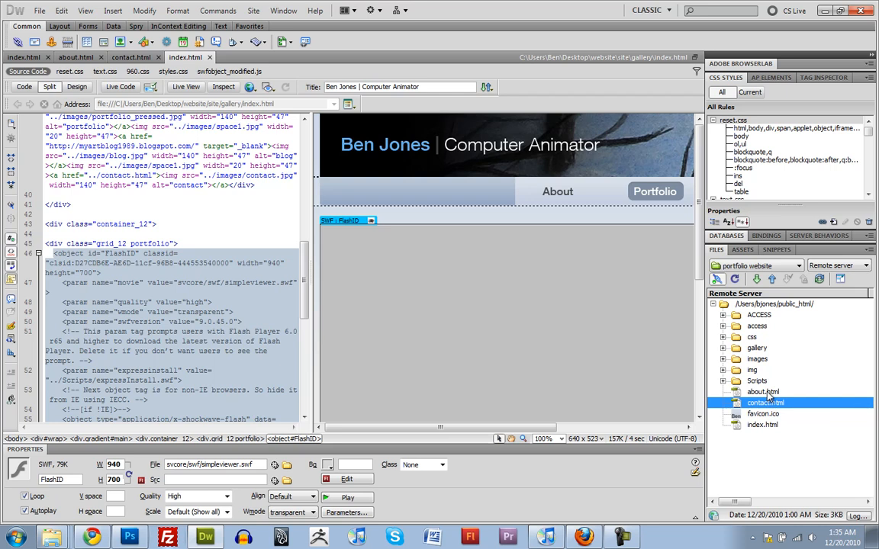
right_click(763, 391)
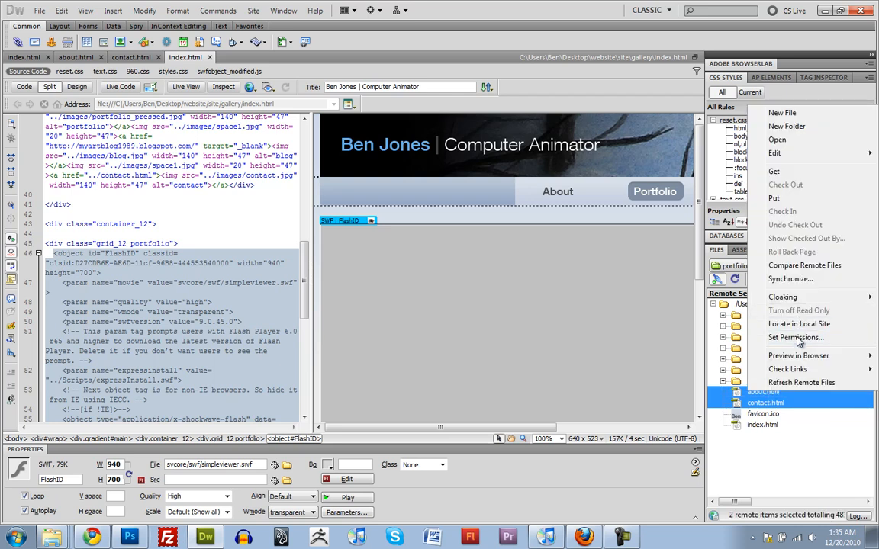
left_click(796, 337)
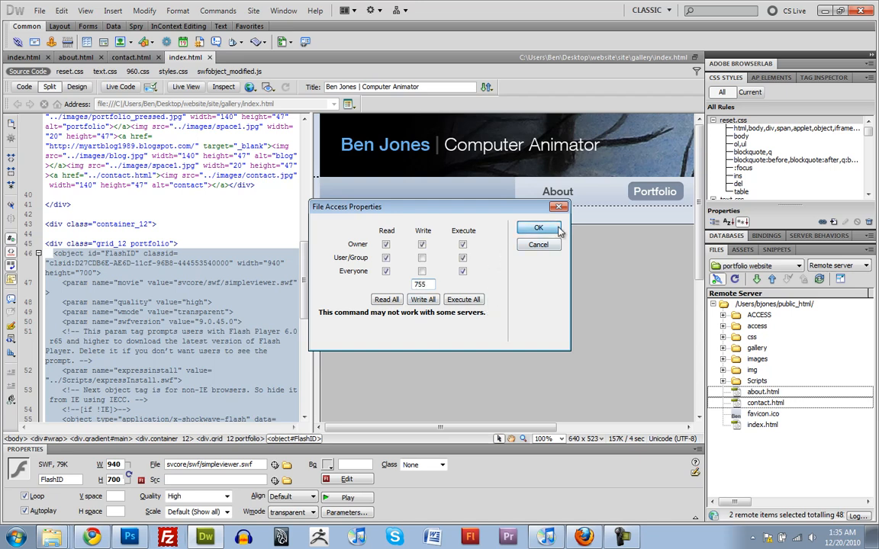
left_click(538, 228)
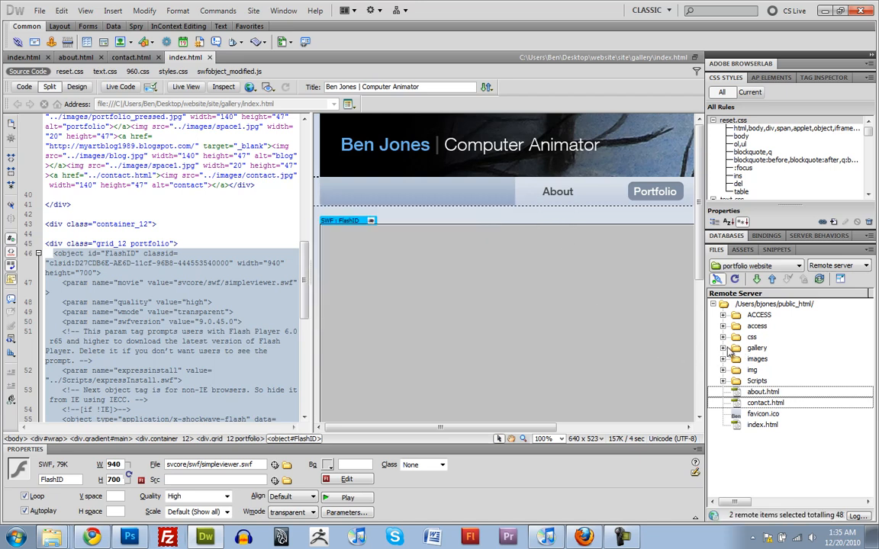
Set 755 permissions on the remote gallery/index.html.
left_click(723, 348)
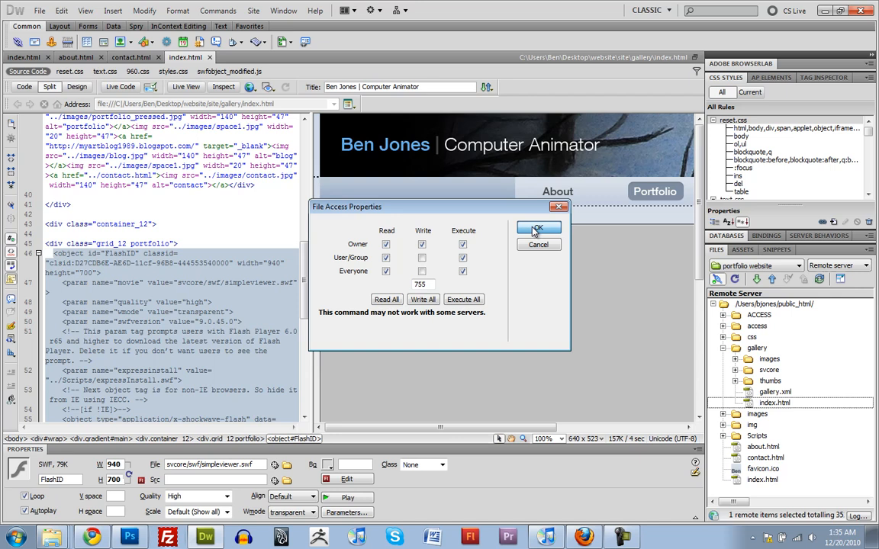
left_click(539, 229)
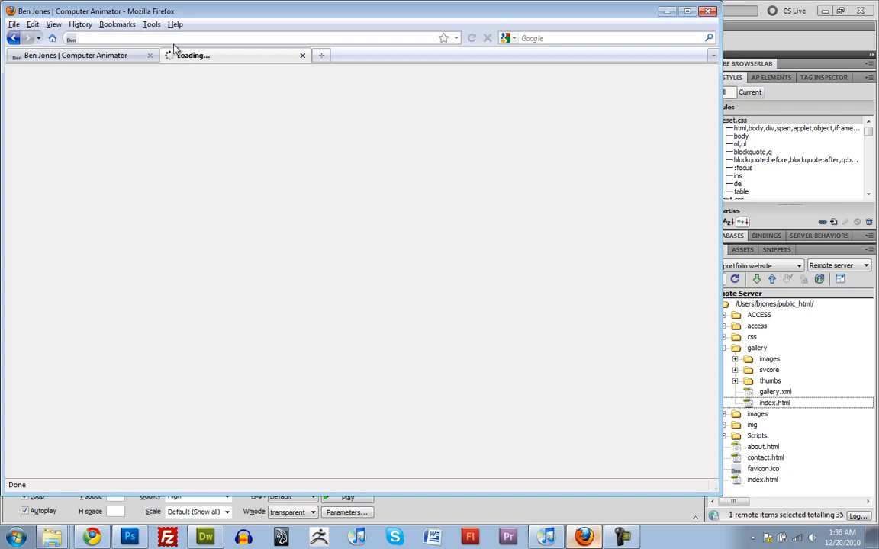
type("www.")
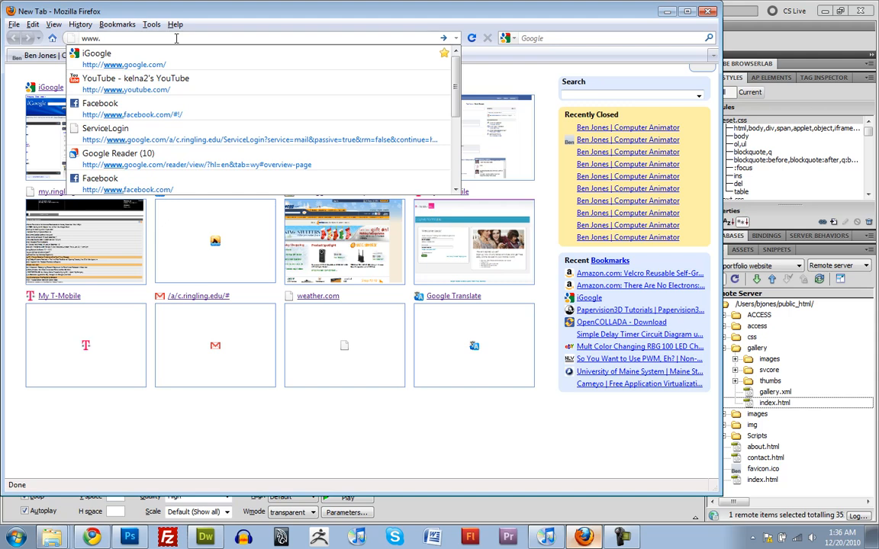
type("http://www.ringling.edu/~mpeckard/sop/")
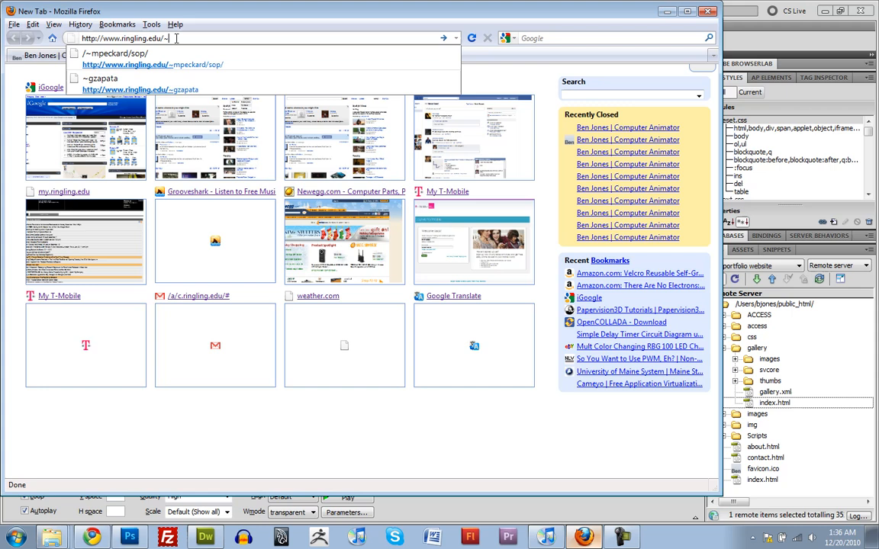
type("bjones/")
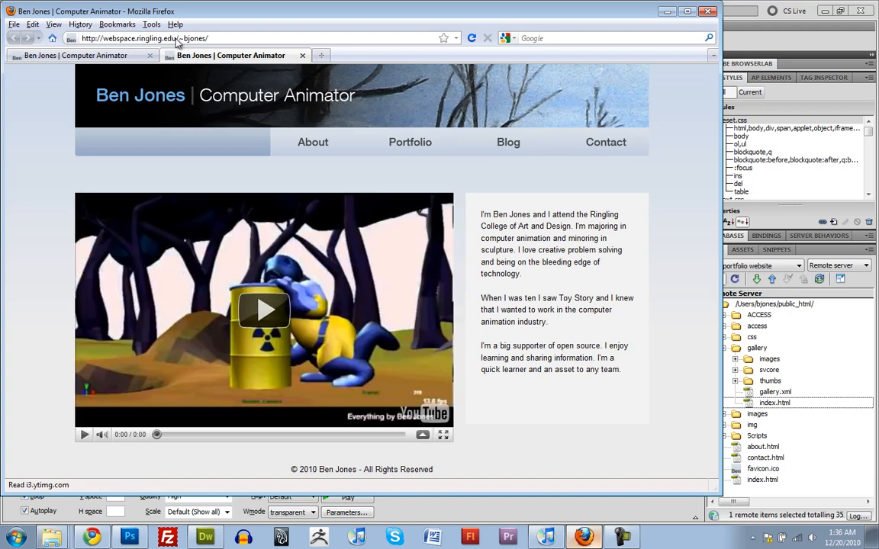
Visit the live About, Portfolio and Contact pages to verify each pressed nav image.
left_click(312, 142)
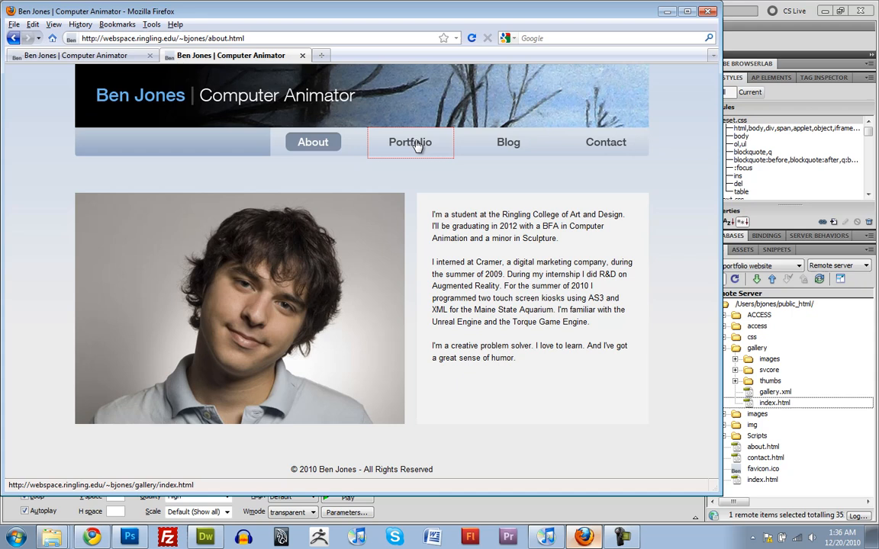
left_click(410, 142)
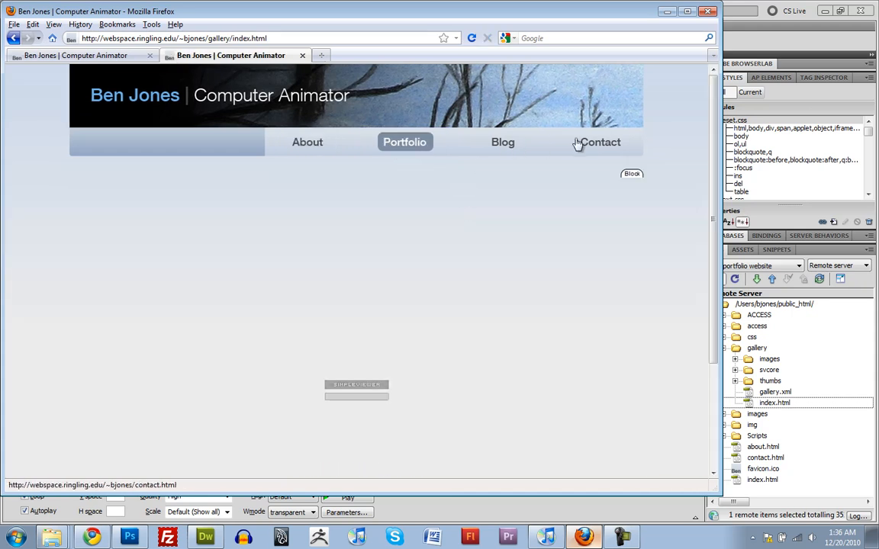
left_click(601, 142)
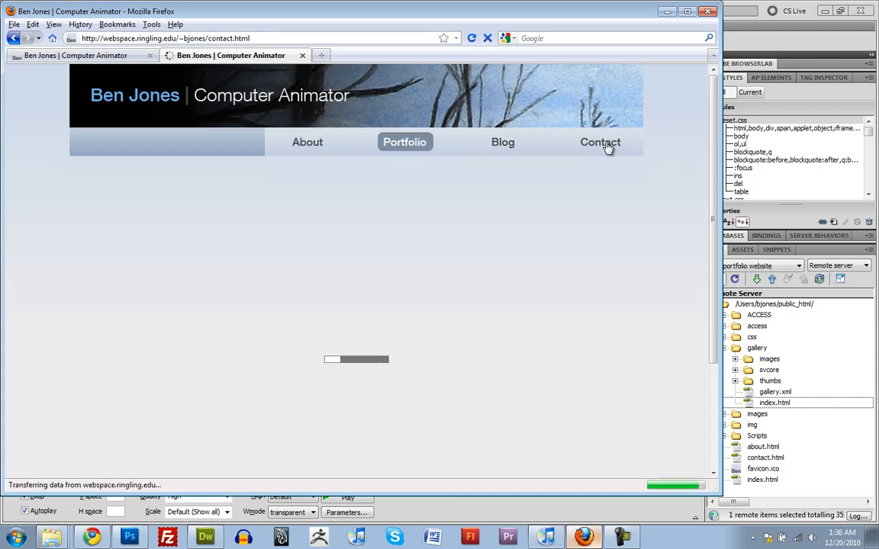
left_click(601, 142)
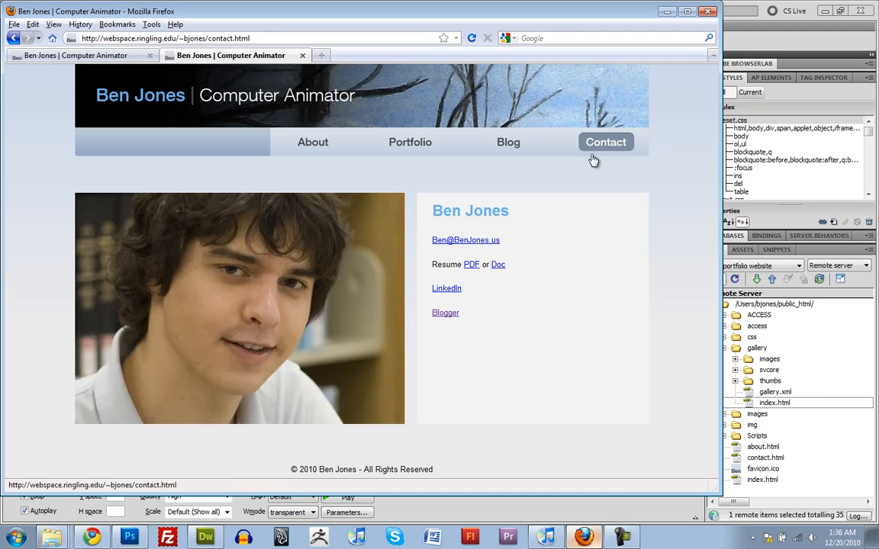
left_click(409, 142)
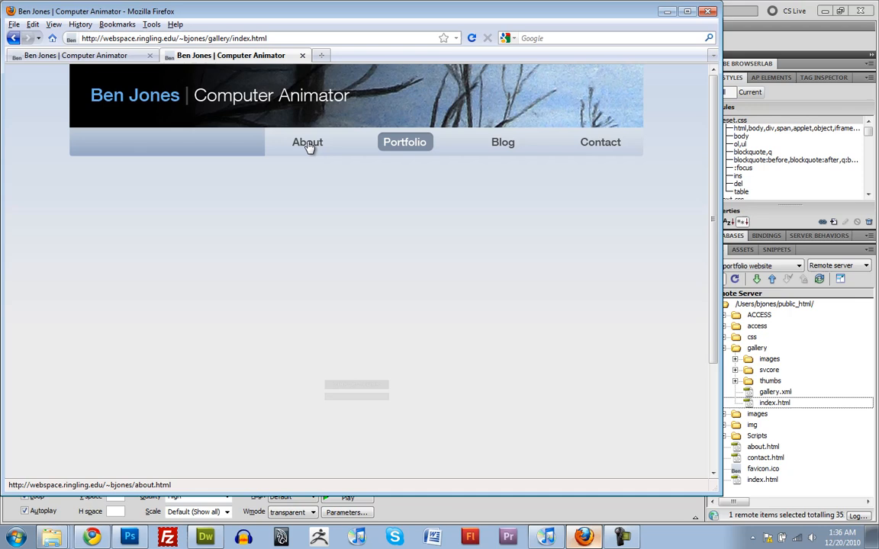